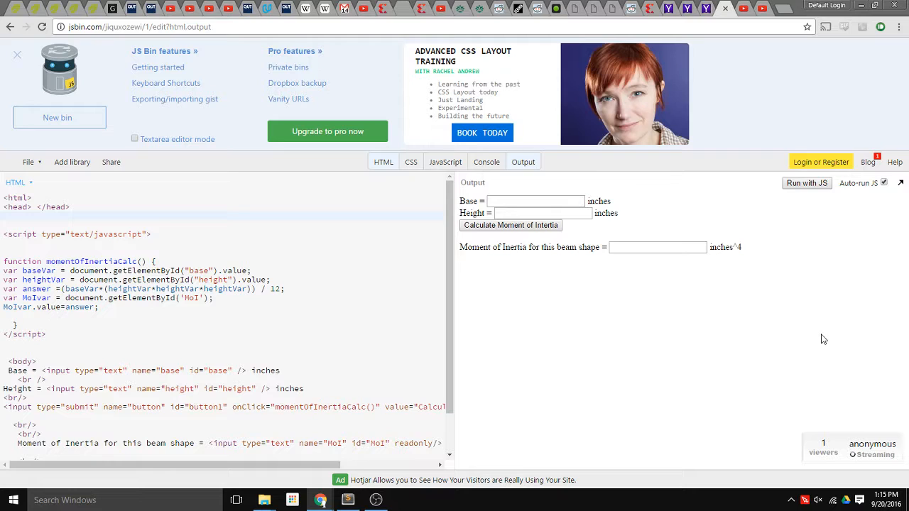
mouse_move(290, 300)
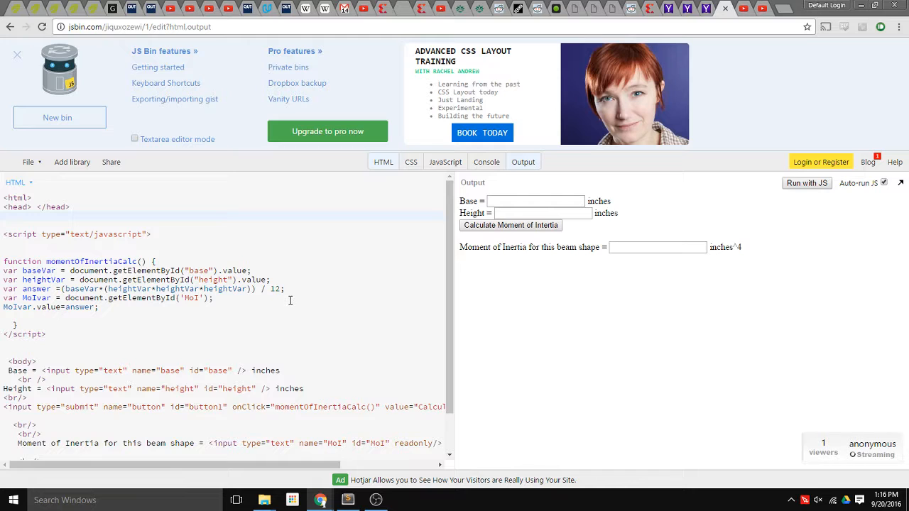
mouse_move(326, 306)
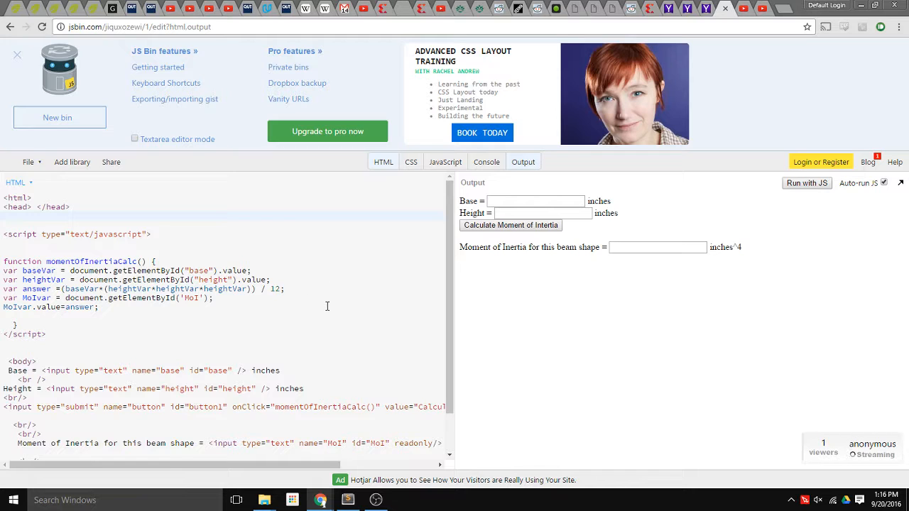
mouse_move(449, 239)
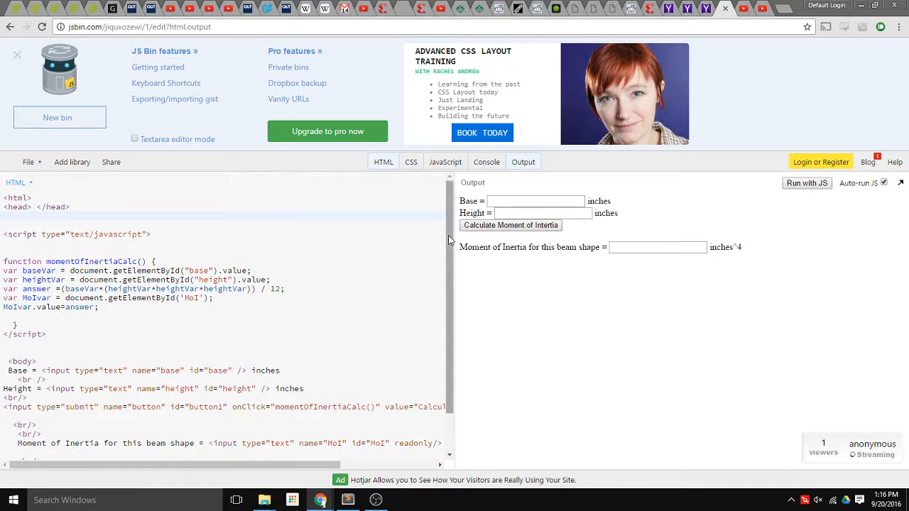
mouse_move(390, 234)
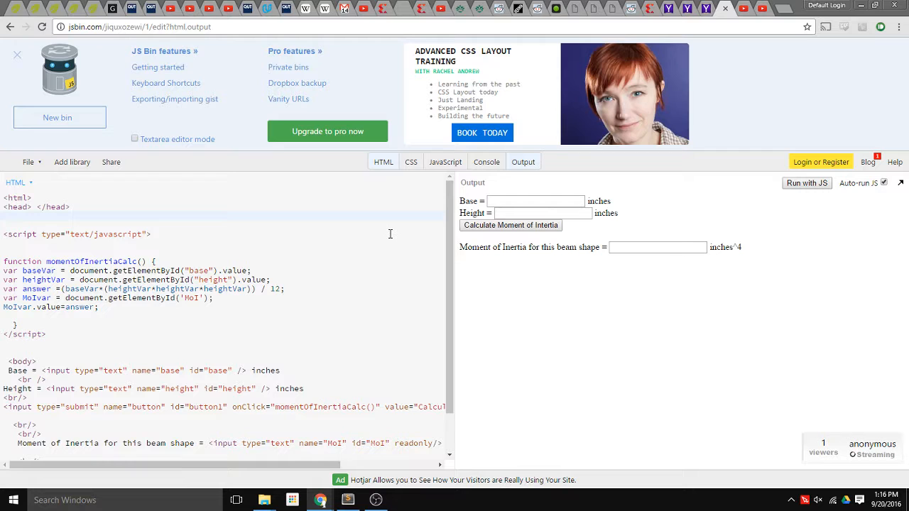
Highlight the Base and Height input rows and their labels in the HTML code.
scroll(down, 3)
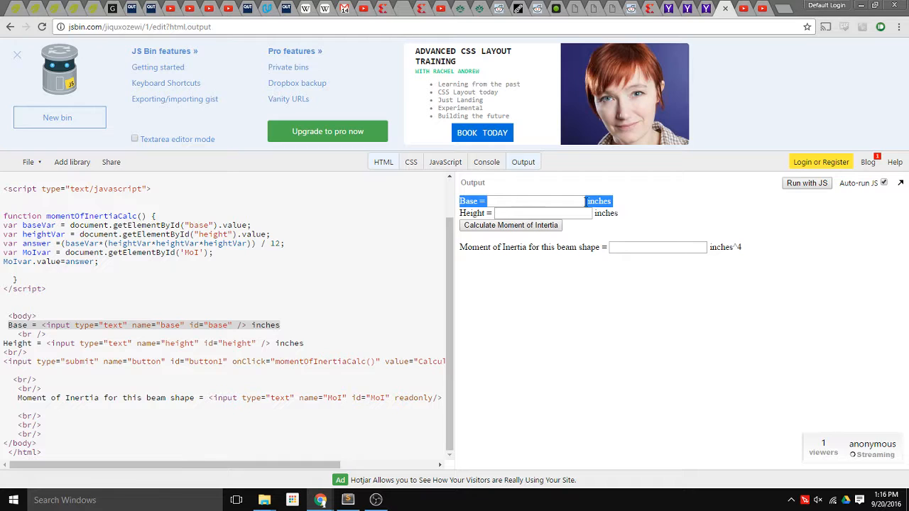
click(42, 325)
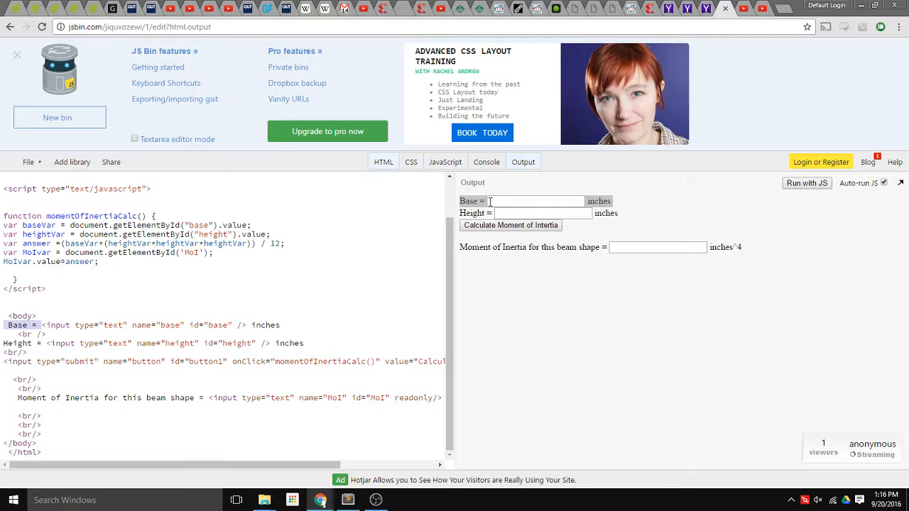
double_click(598, 201)
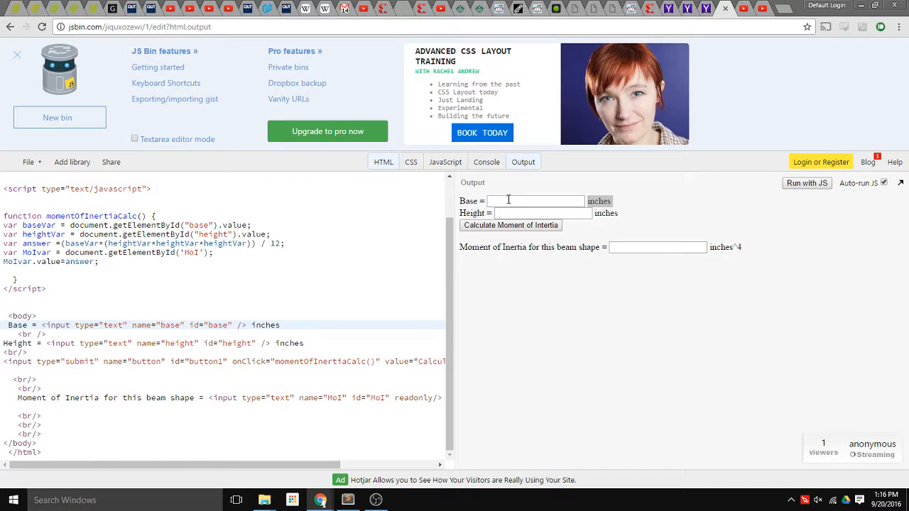
click(536, 201)
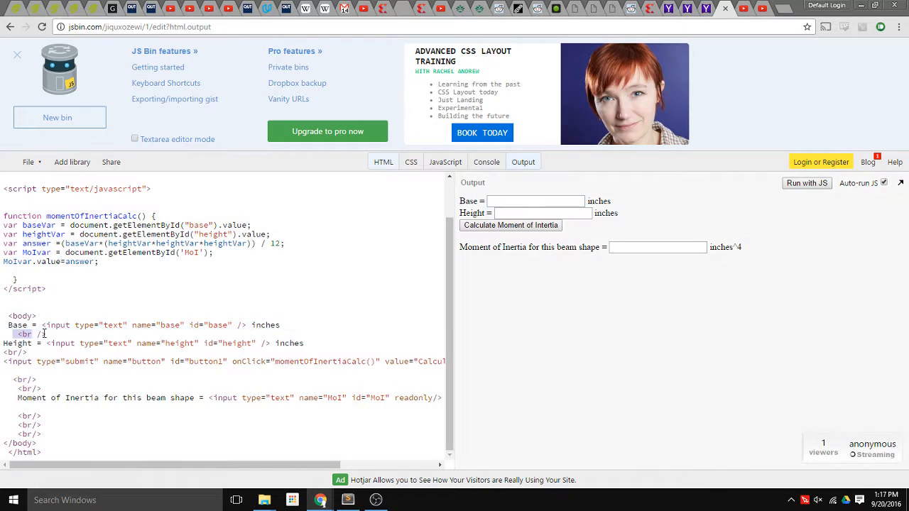
double_click(472, 213)
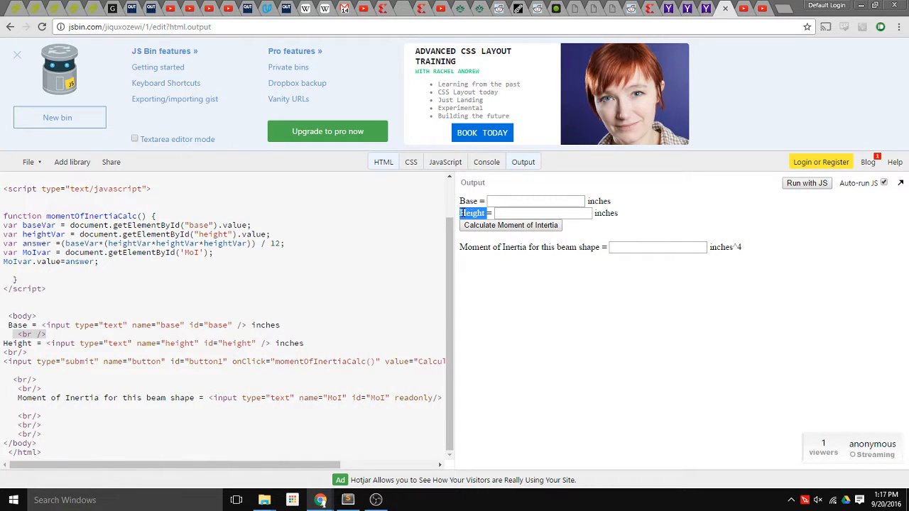
click(191, 351)
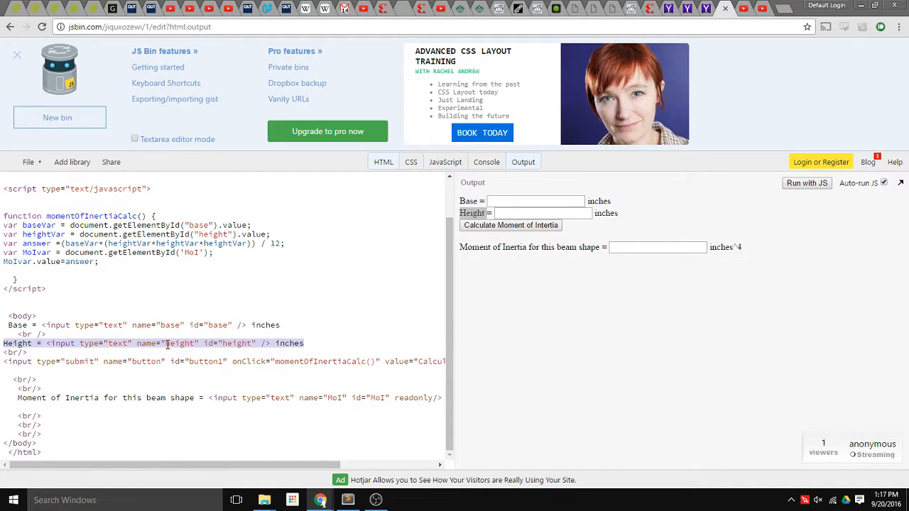
double_click(178, 343)
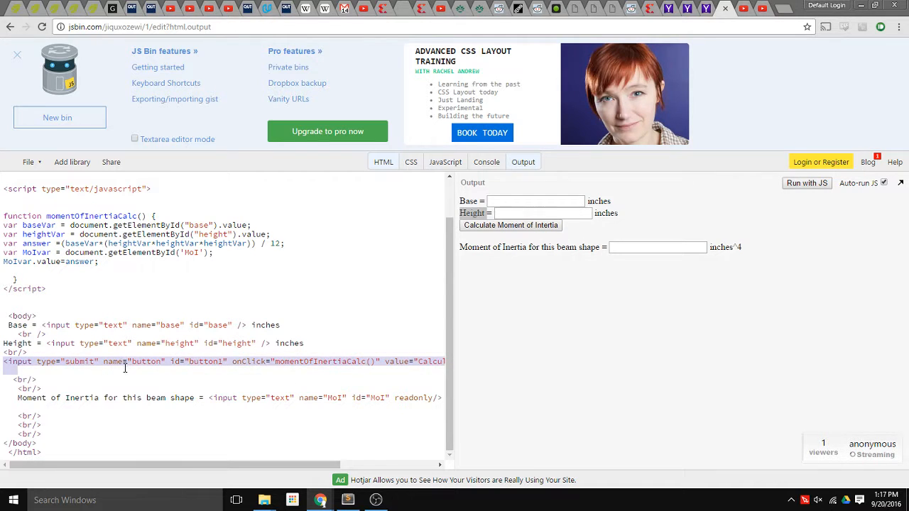
mouse_move(509, 225)
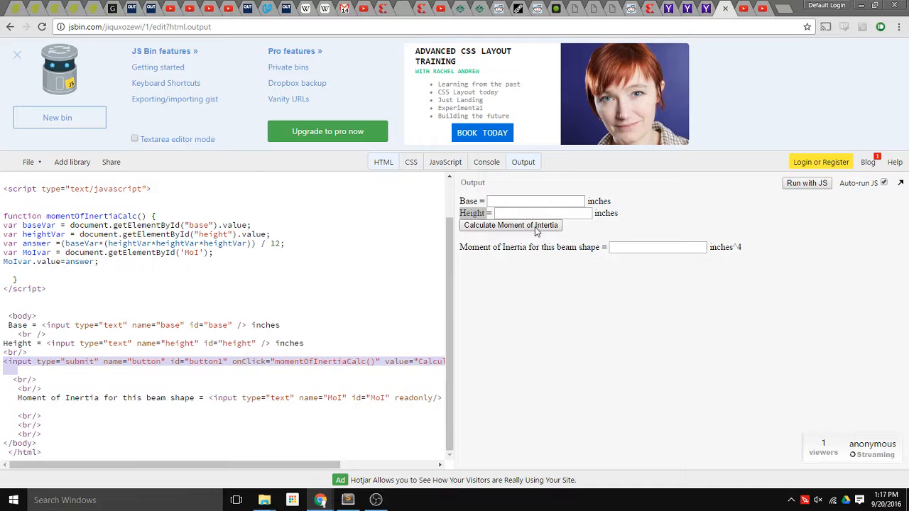
Point out the Calculate button's momentOfInertiaCalc function and place the caret inside it.
click(44, 361)
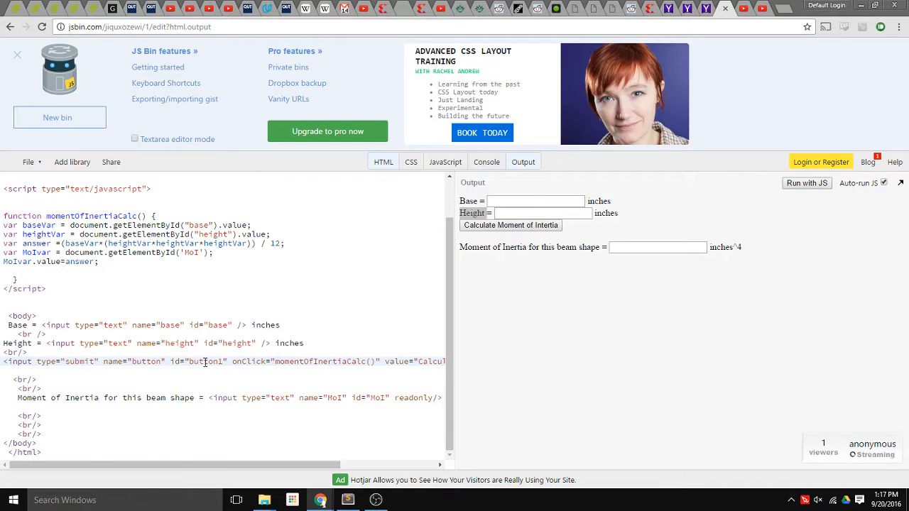
mouse_move(257, 369)
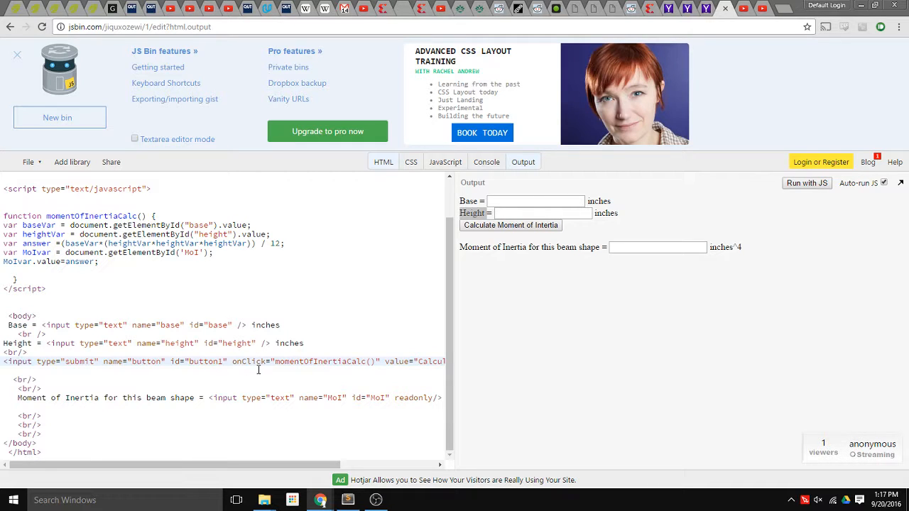
double_click(248, 361)
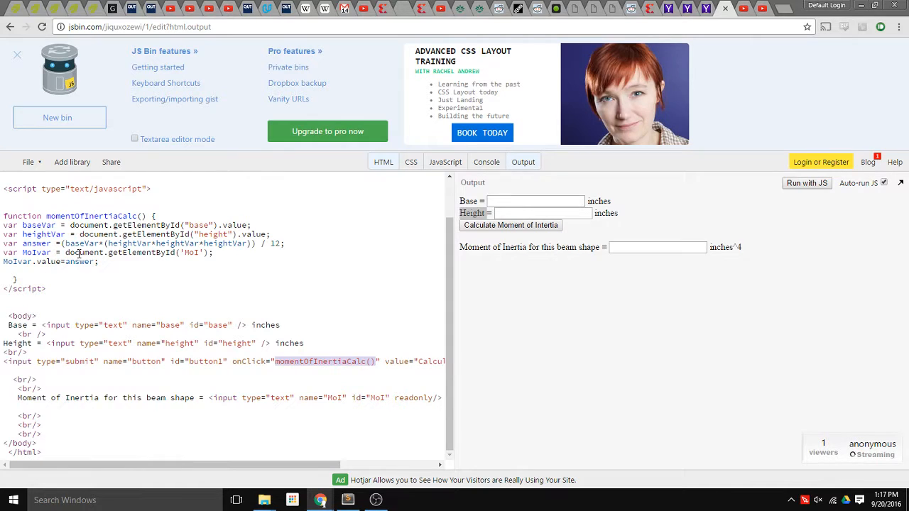
scroll(up, 3)
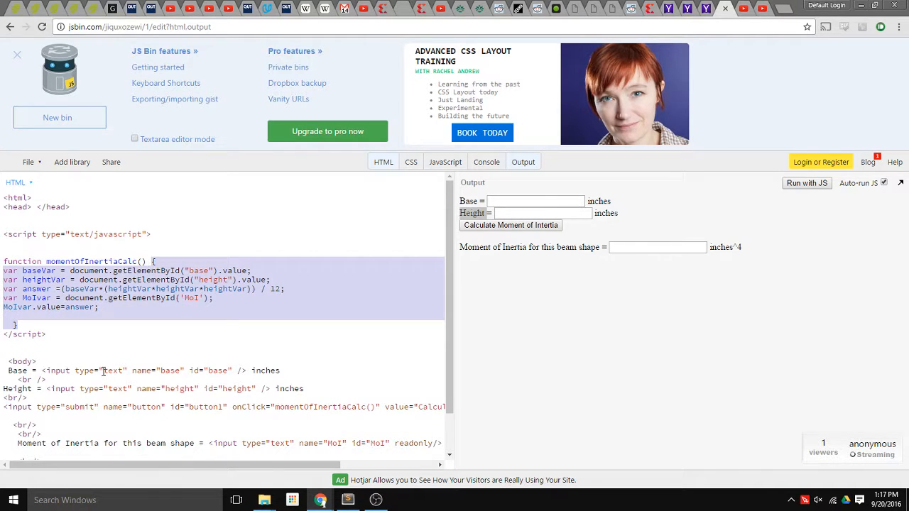
click(68, 321)
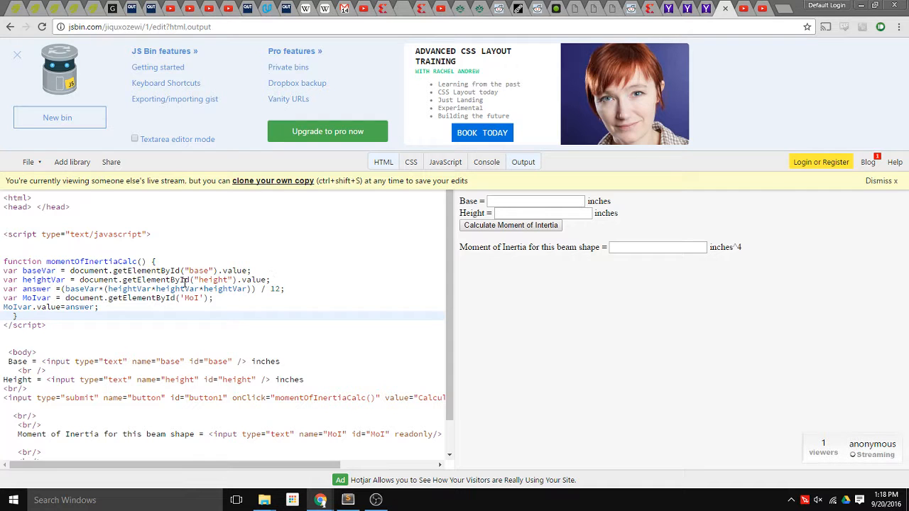
scroll(down, 3)
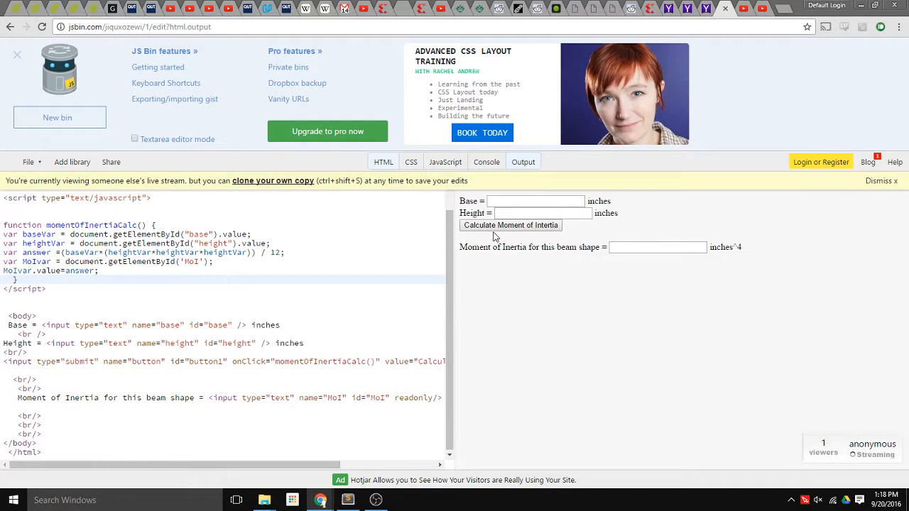
mouse_move(516, 239)
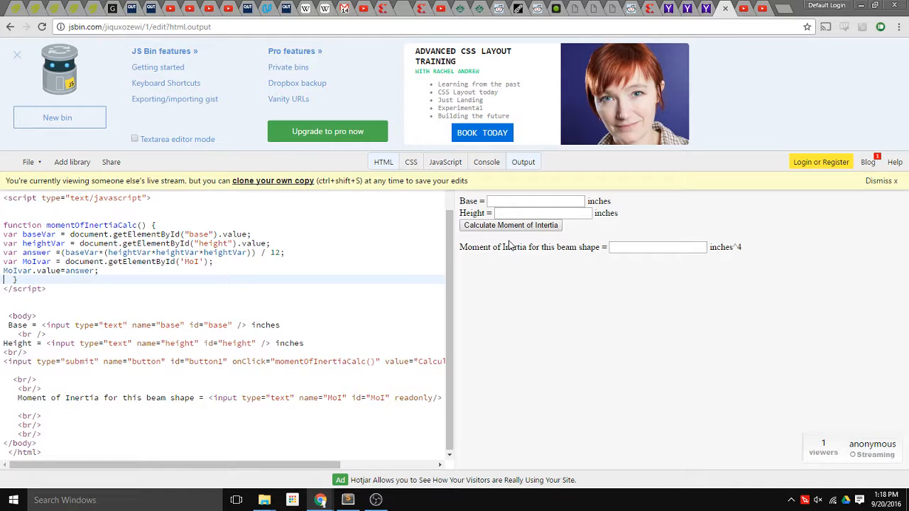
mouse_move(474, 269)
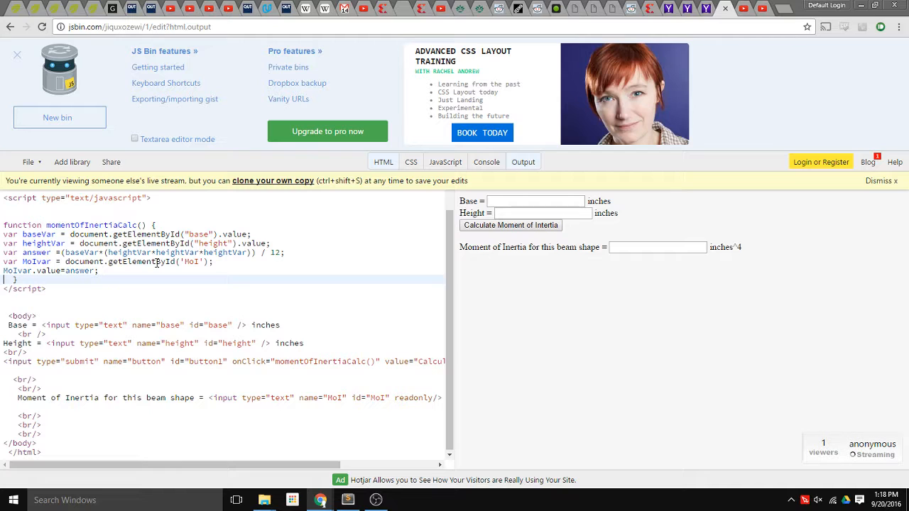
mouse_move(163, 279)
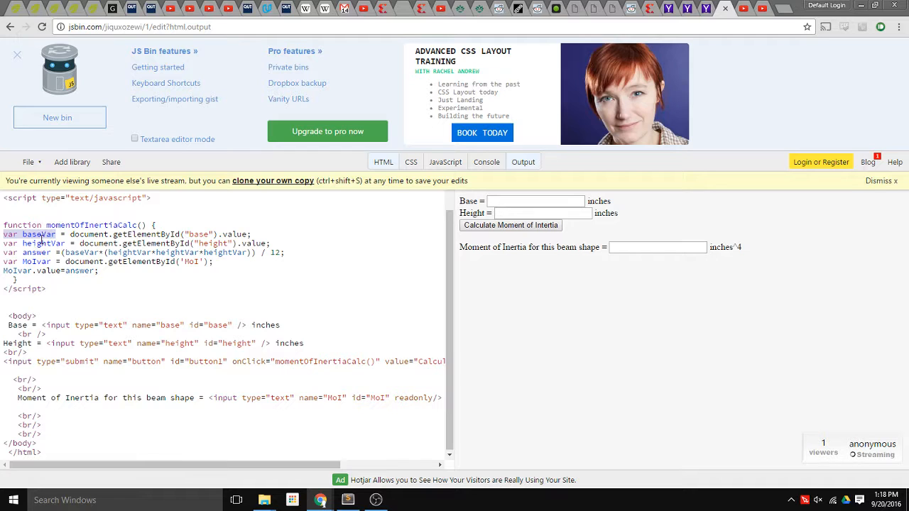
click(71, 234)
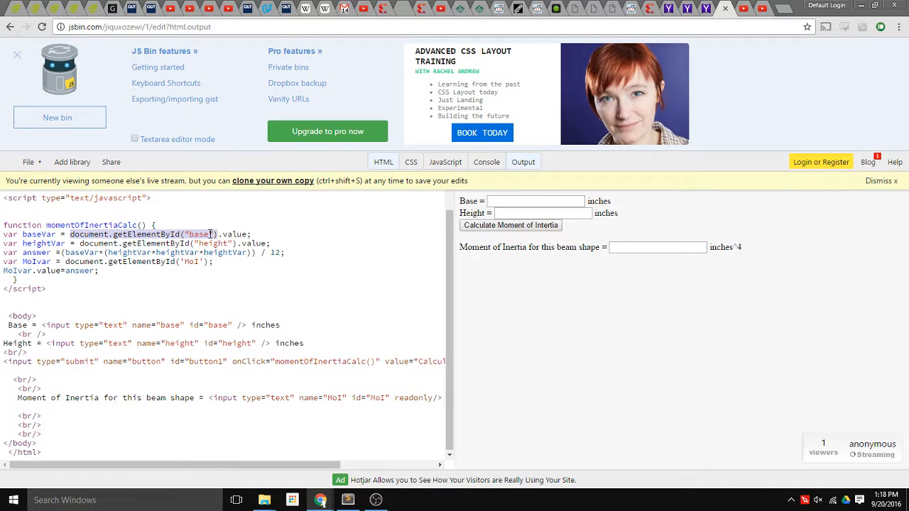
mouse_move(584, 339)
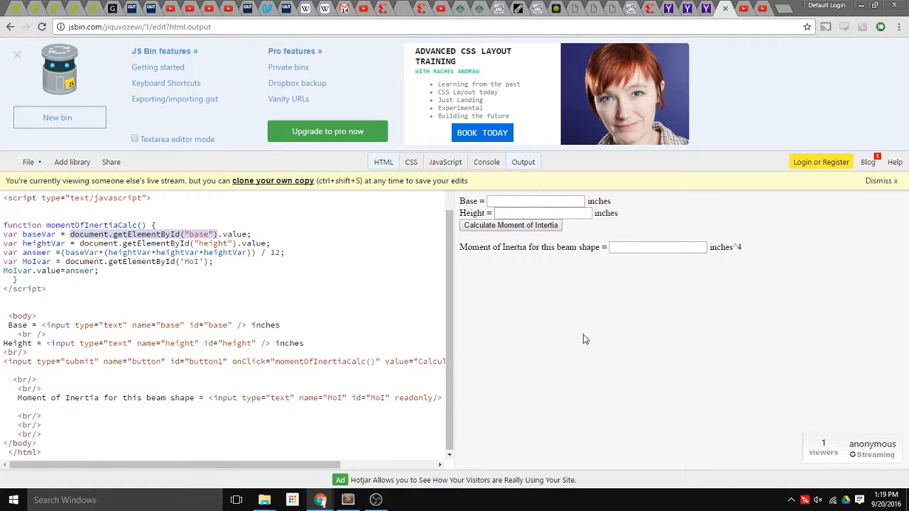
mouse_move(163, 234)
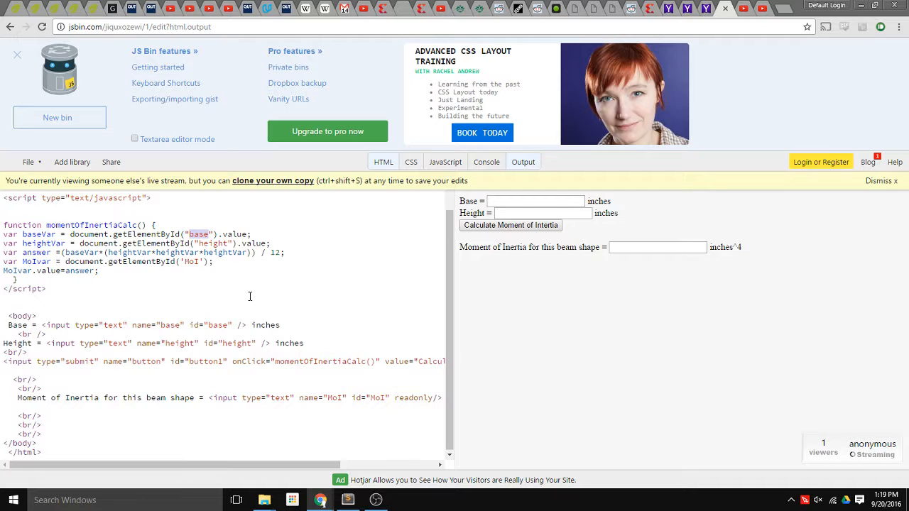
click(534, 201)
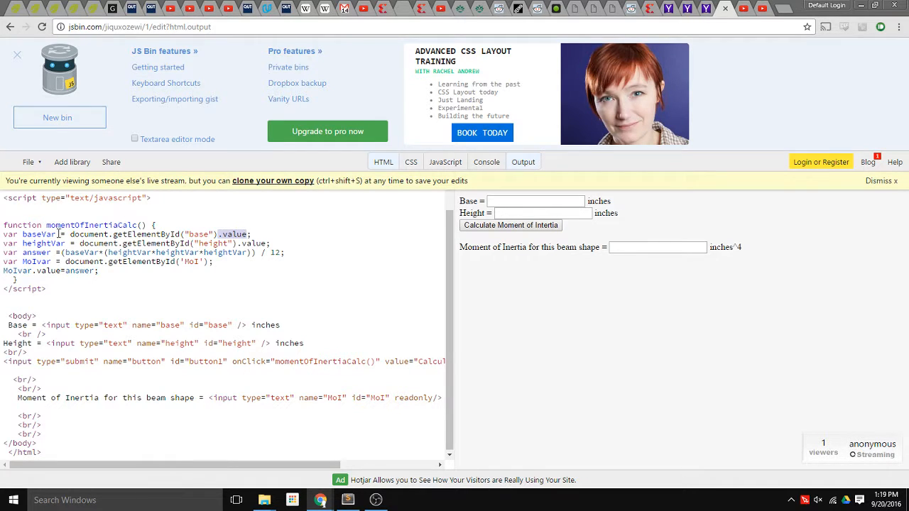
double_click(39, 234)
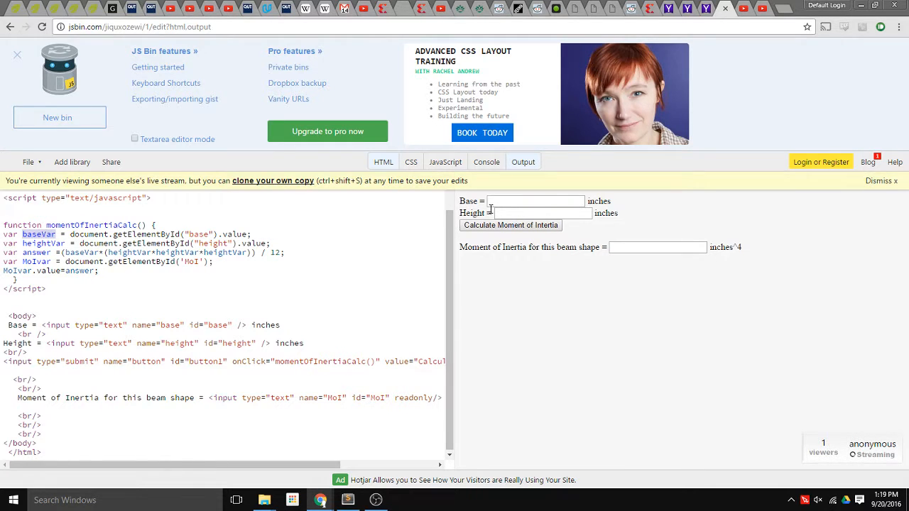
click(541, 213)
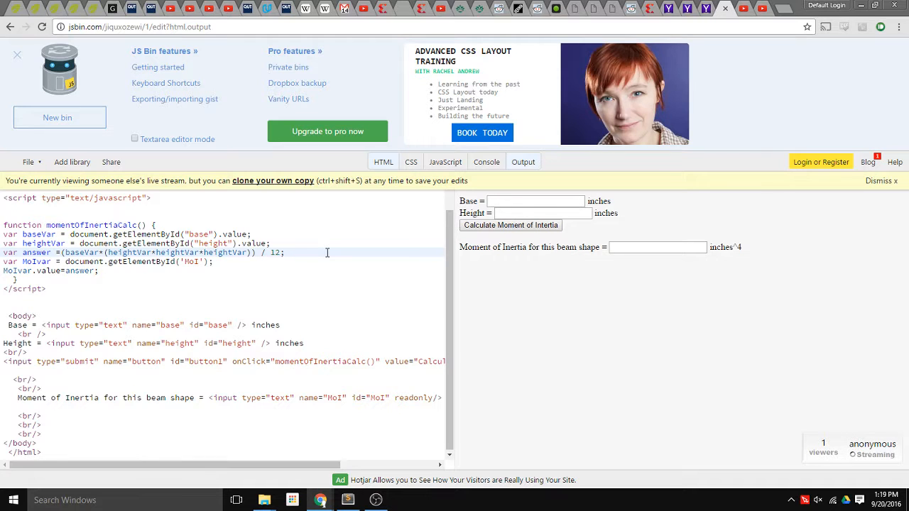
Type a heightVar^3 note beside the answer formula, then select the note for removal.
text(height)
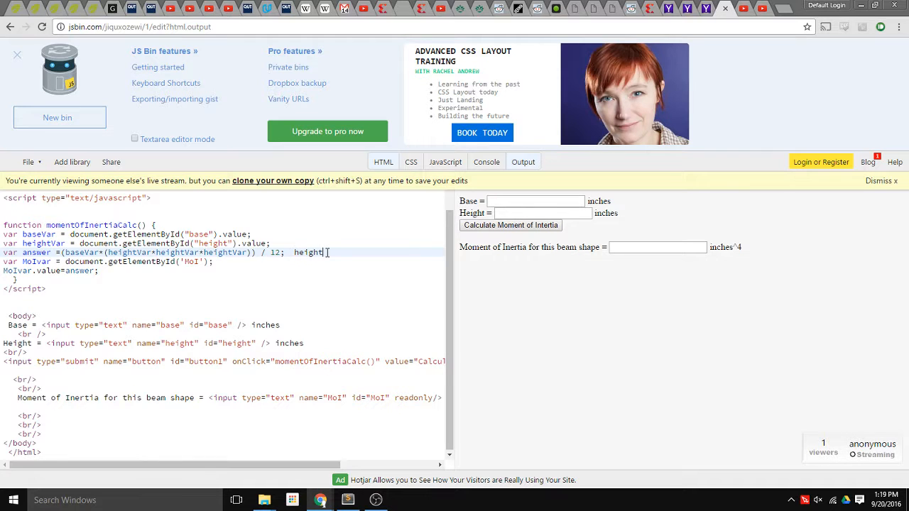
text(Vc)
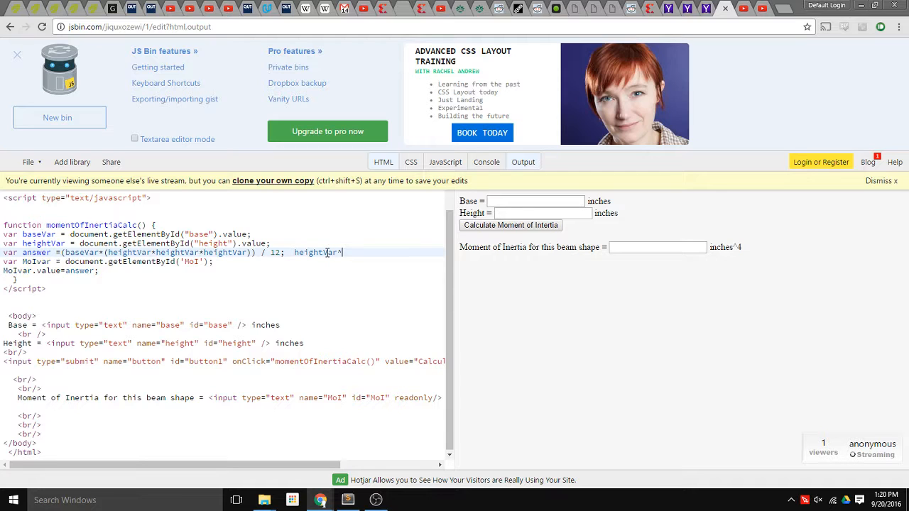
text(3)
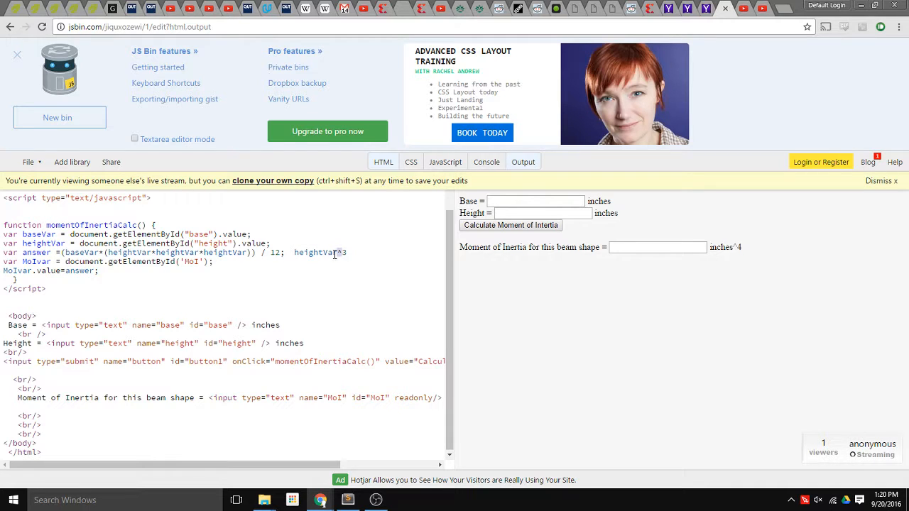
mouse_move(338, 252)
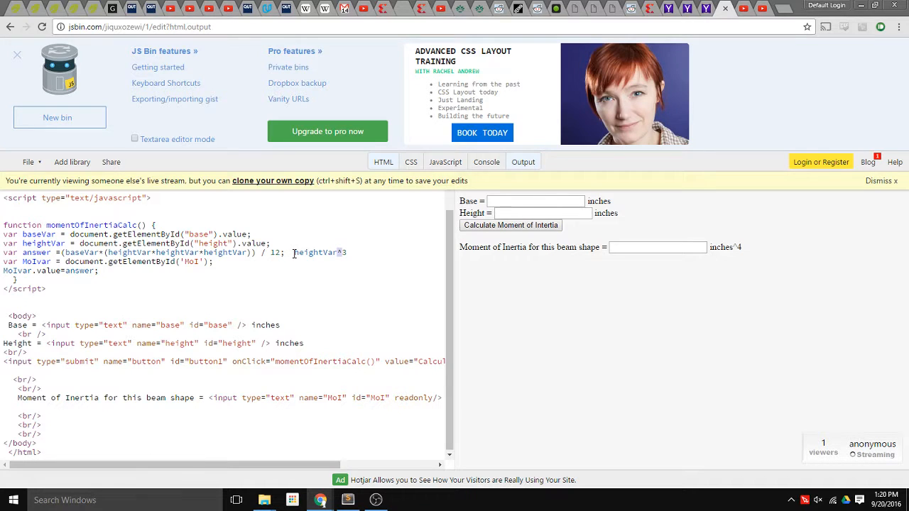
double_click(318, 252)
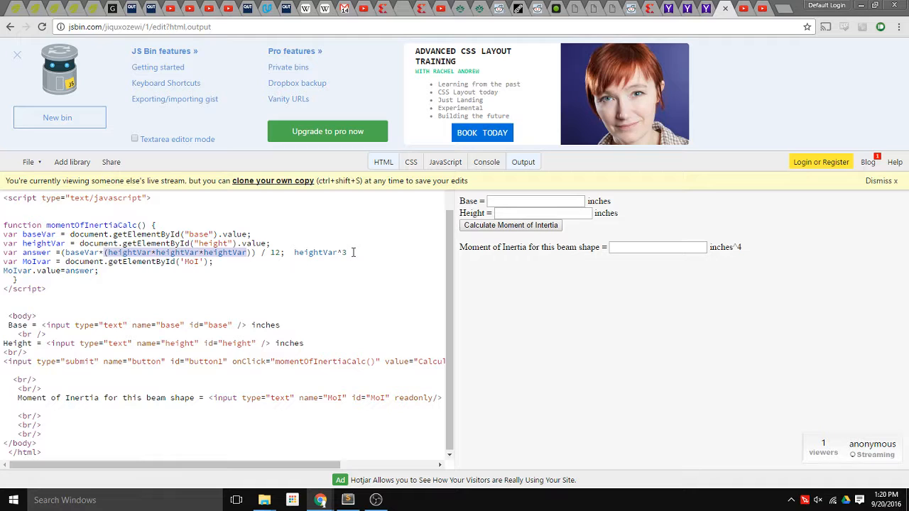
double_click(310, 252)
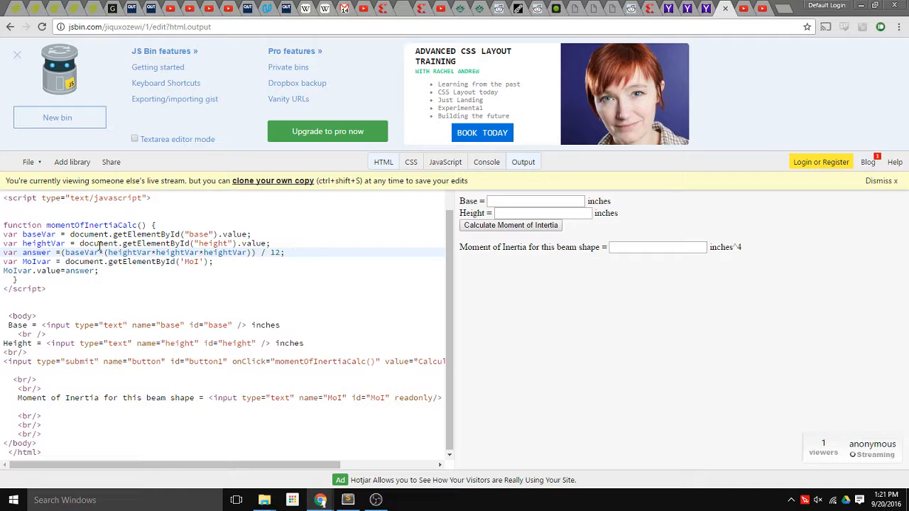
double_click(35, 252)
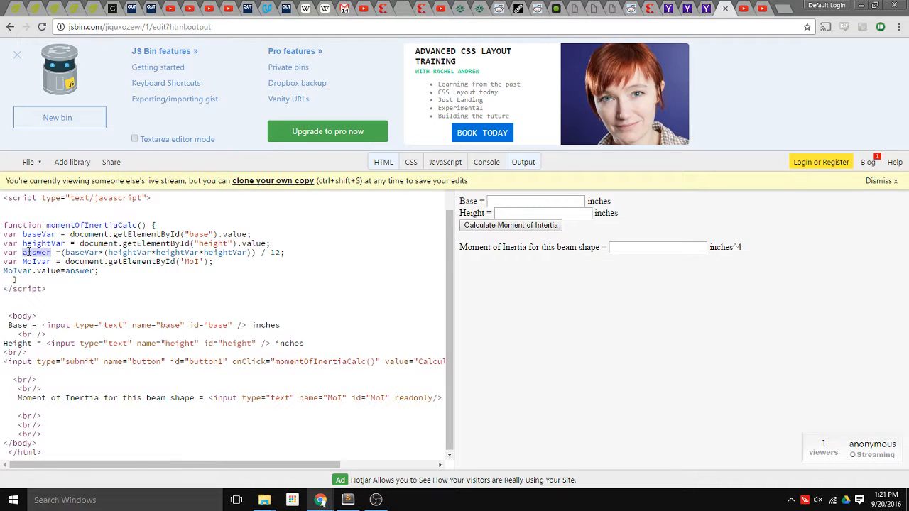
mouse_move(628, 255)
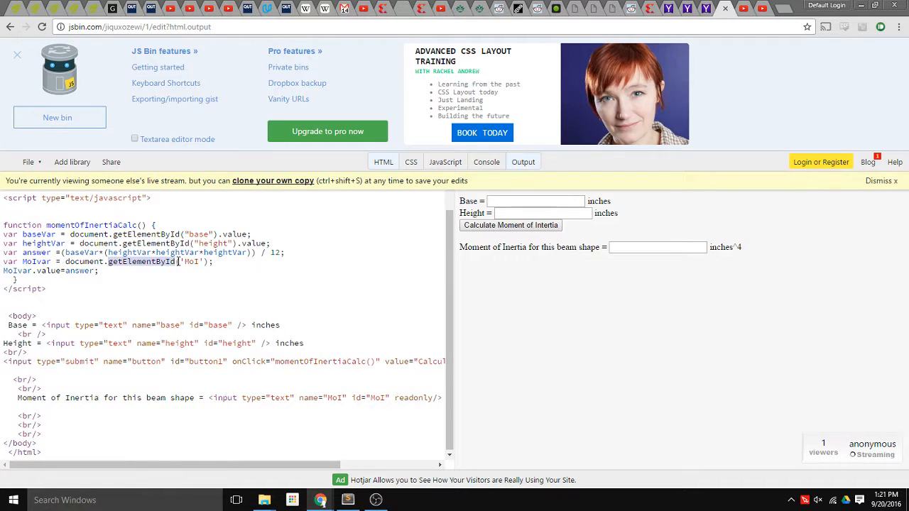
double_click(188, 261)
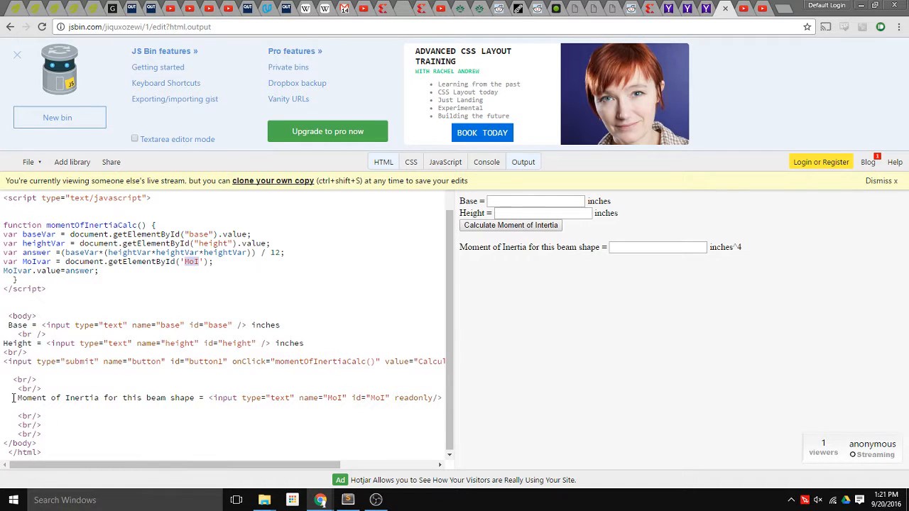
double_click(106, 397)
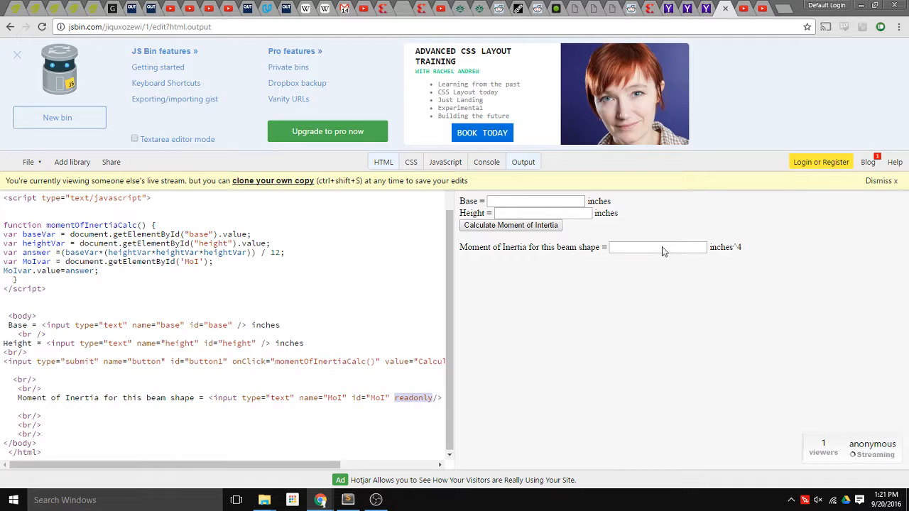
mouse_move(636, 249)
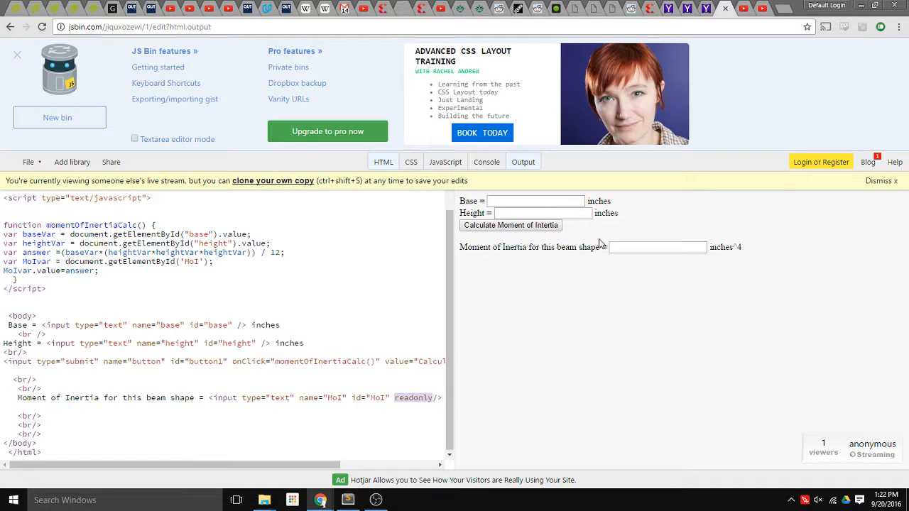
mouse_move(10, 203)
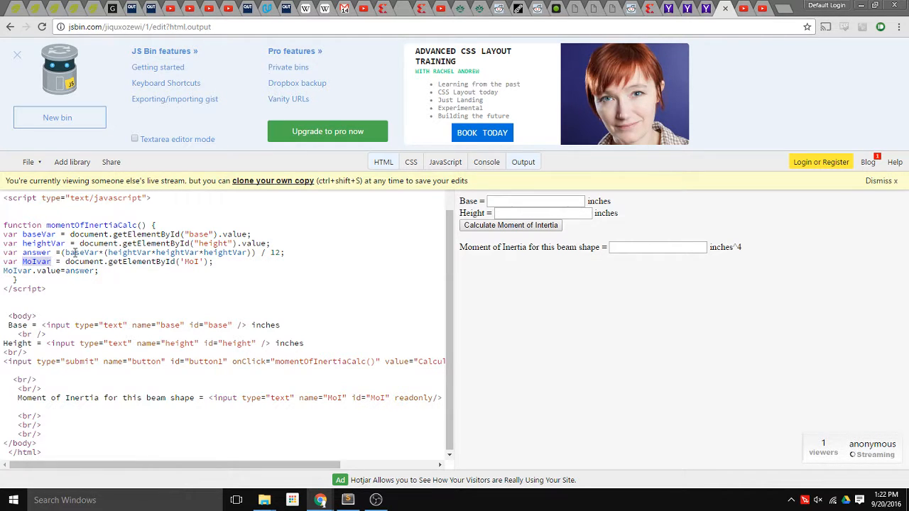
mouse_move(699, 249)
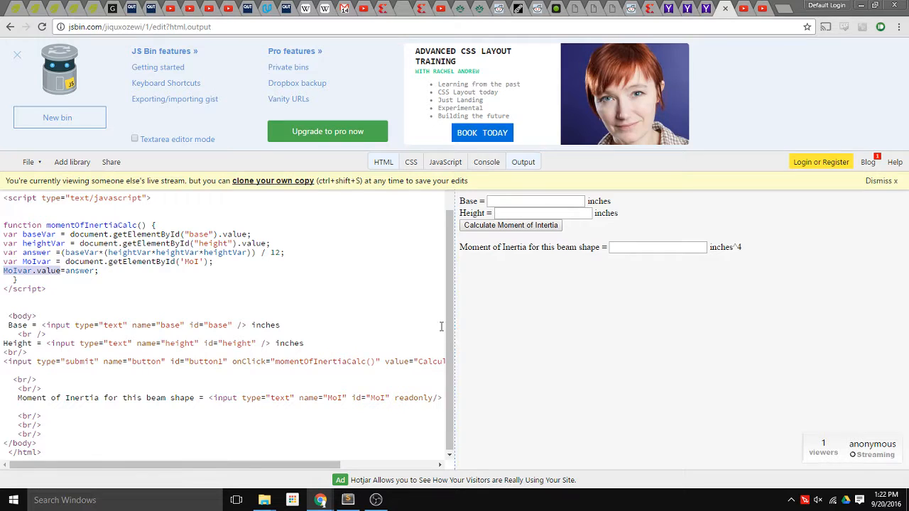
mouse_move(368, 231)
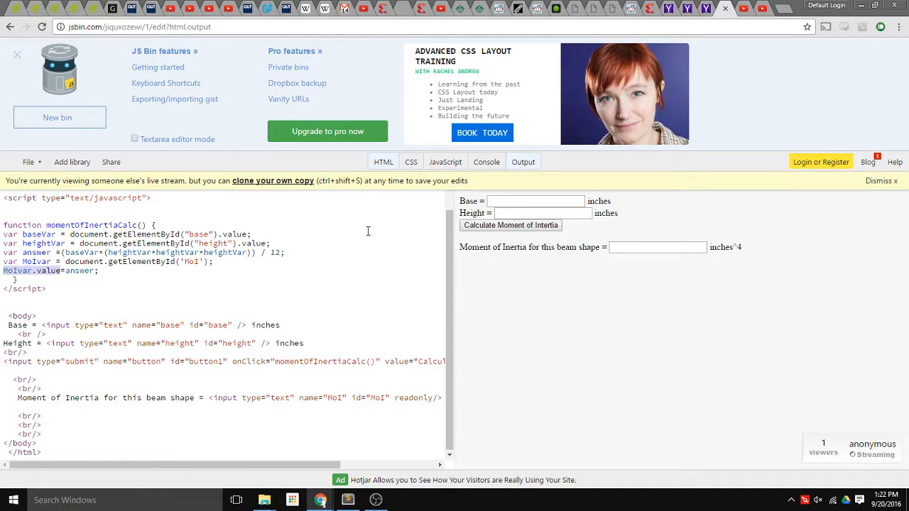
Enter 2 in Base and calculate, giving 1.3333333333333333 inches^4.
click(535, 201)
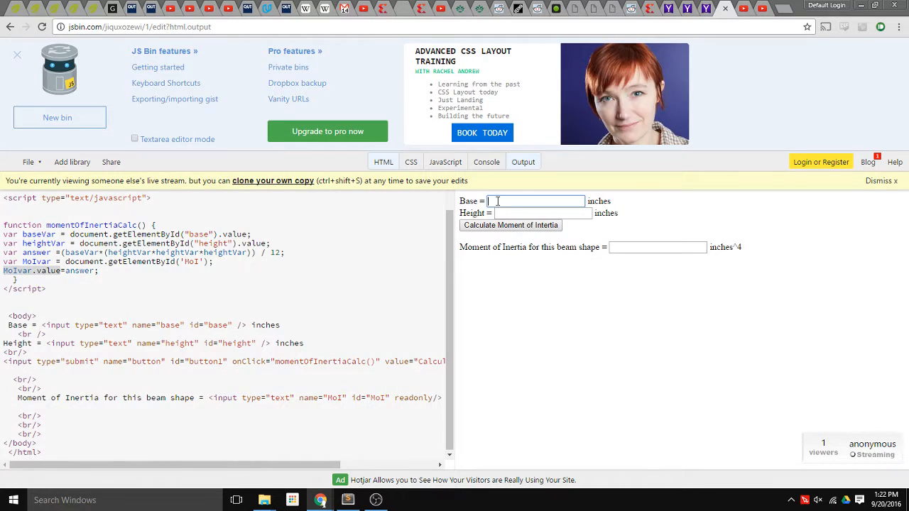
text(2)
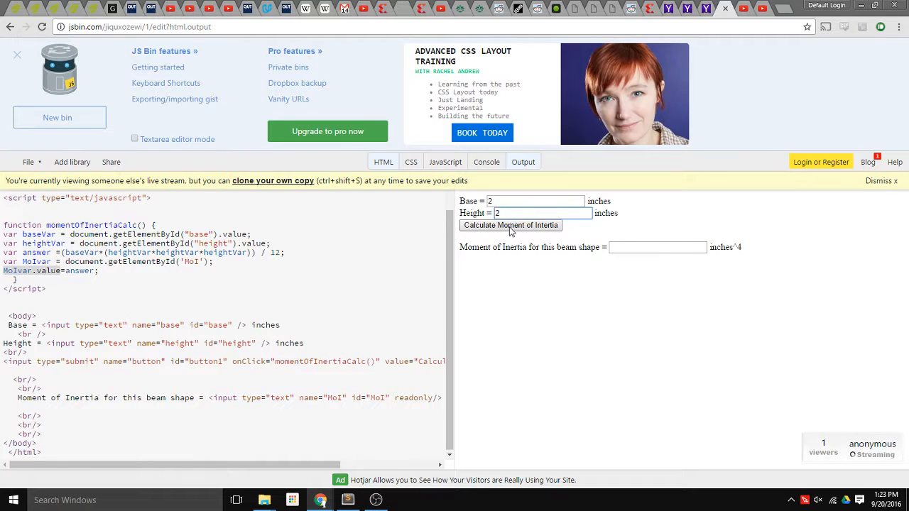
click(510, 225)
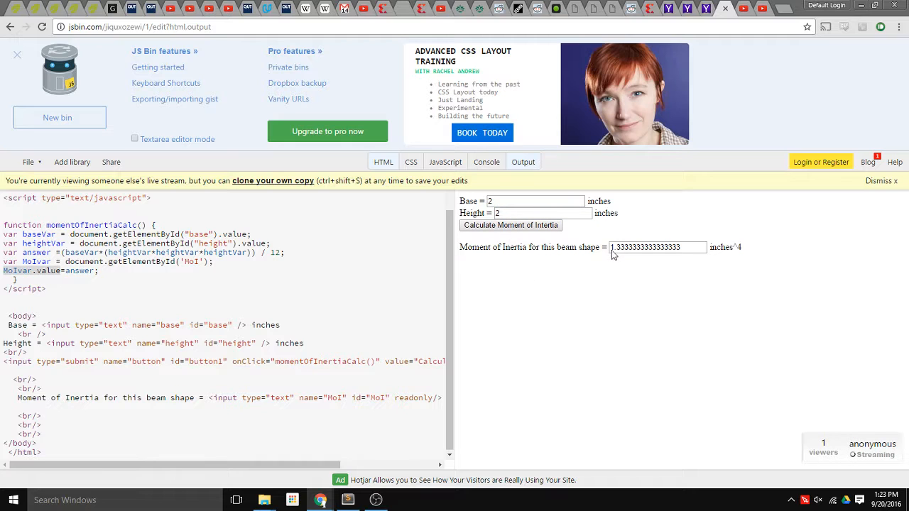
mouse_move(728, 259)
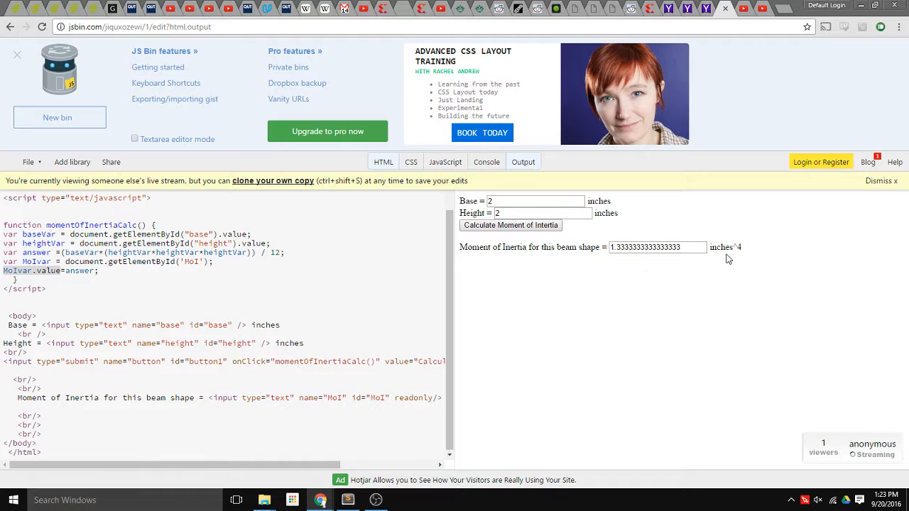
mouse_move(494, 323)
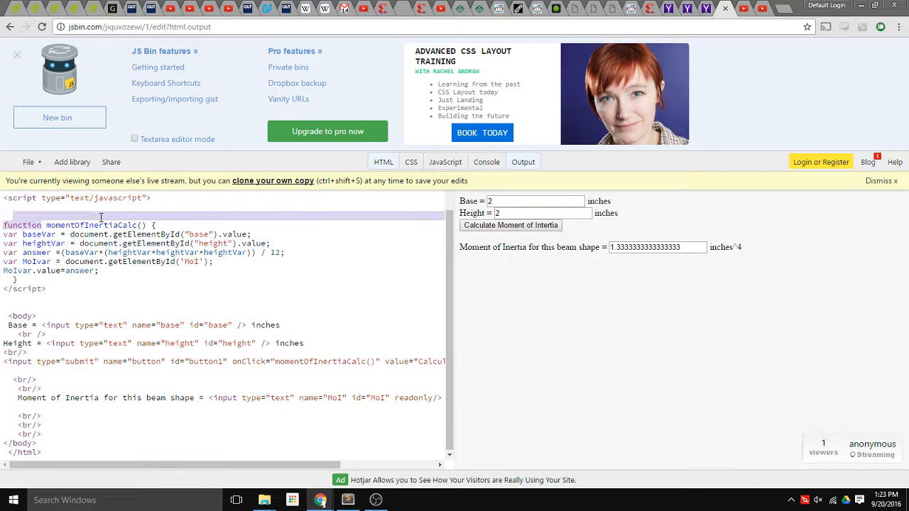
double_click(90, 225)
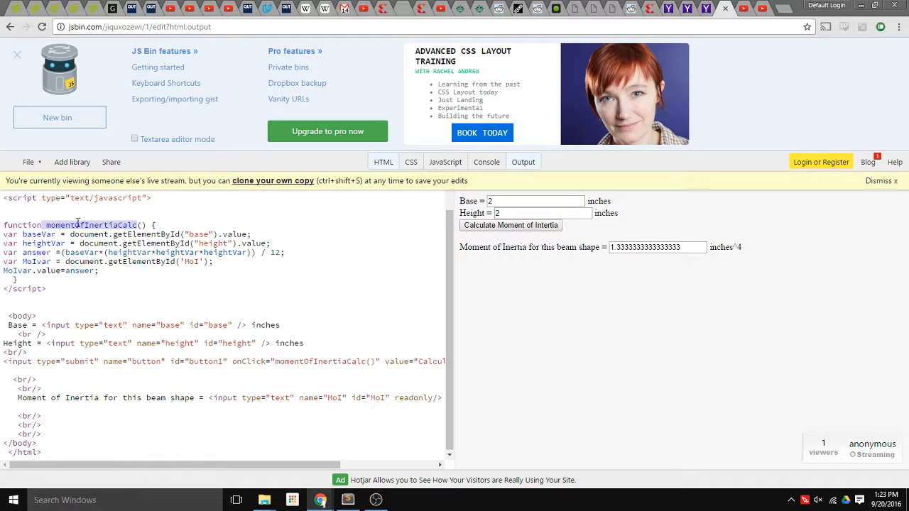
mouse_move(164, 287)
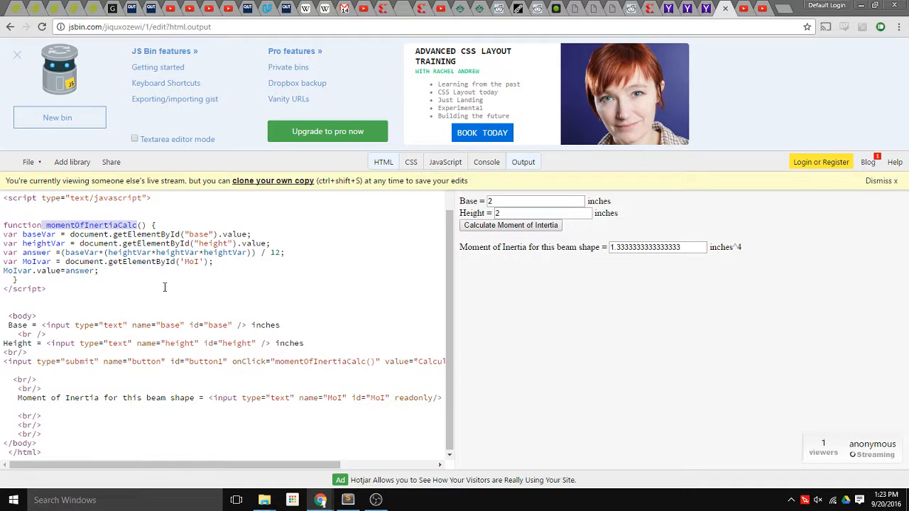
mouse_move(74, 301)
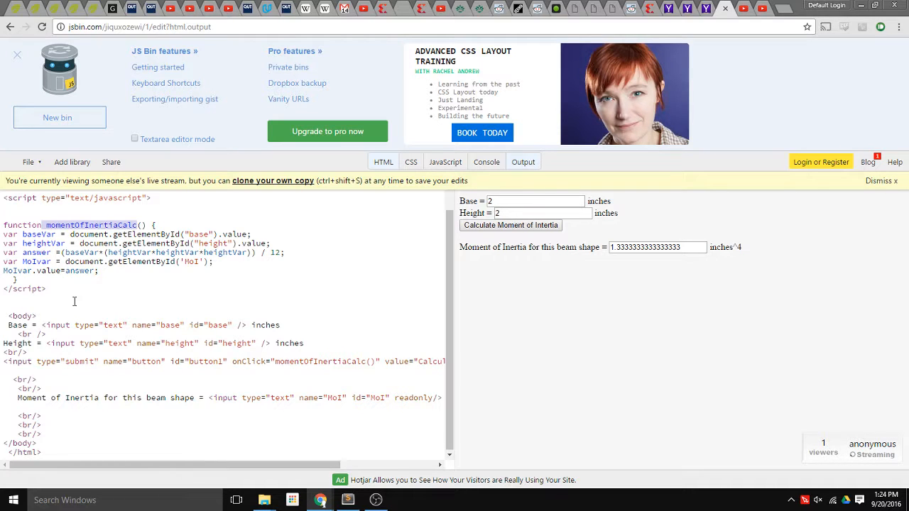
mouse_move(51, 282)
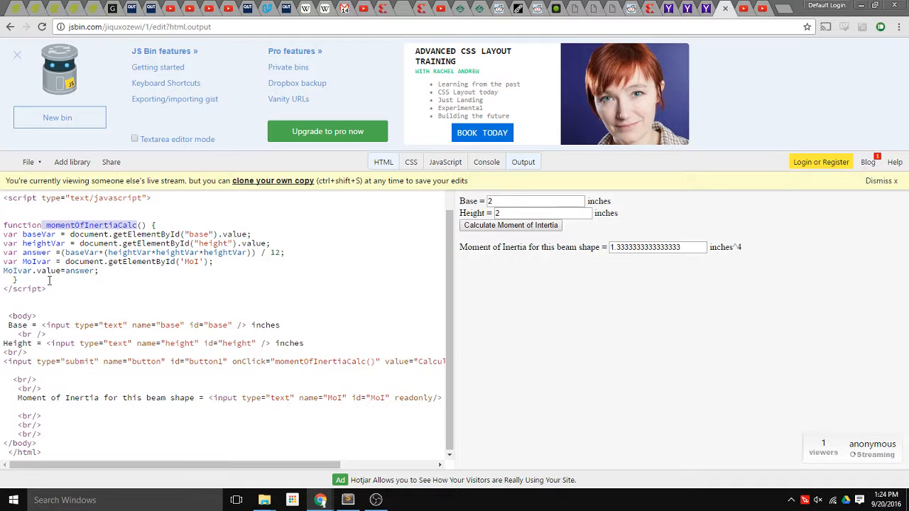
mouse_move(132, 296)
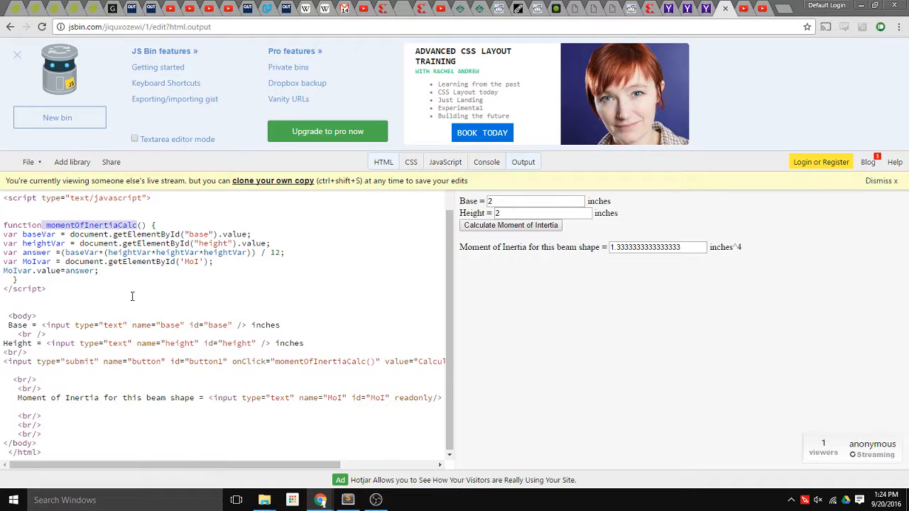